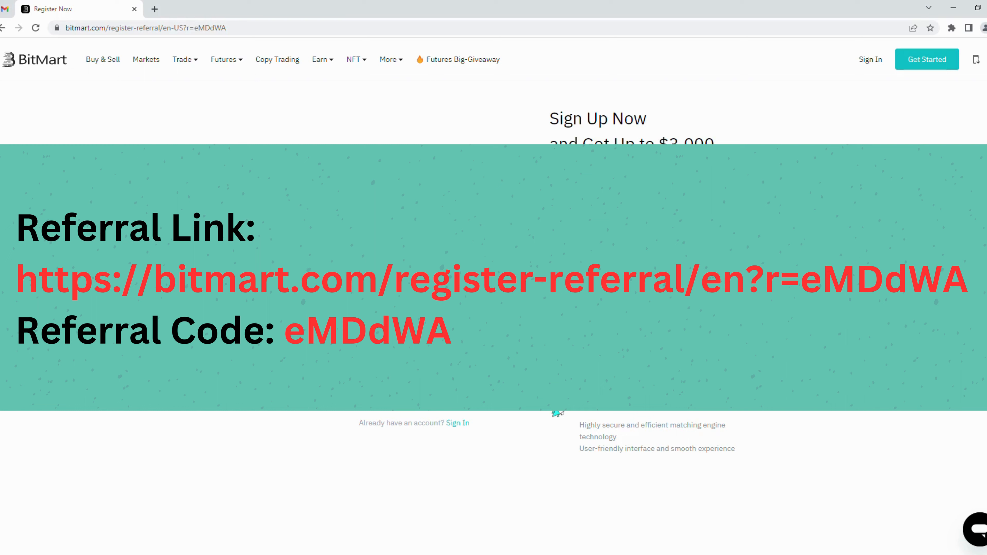
mouse_move(45, 69)
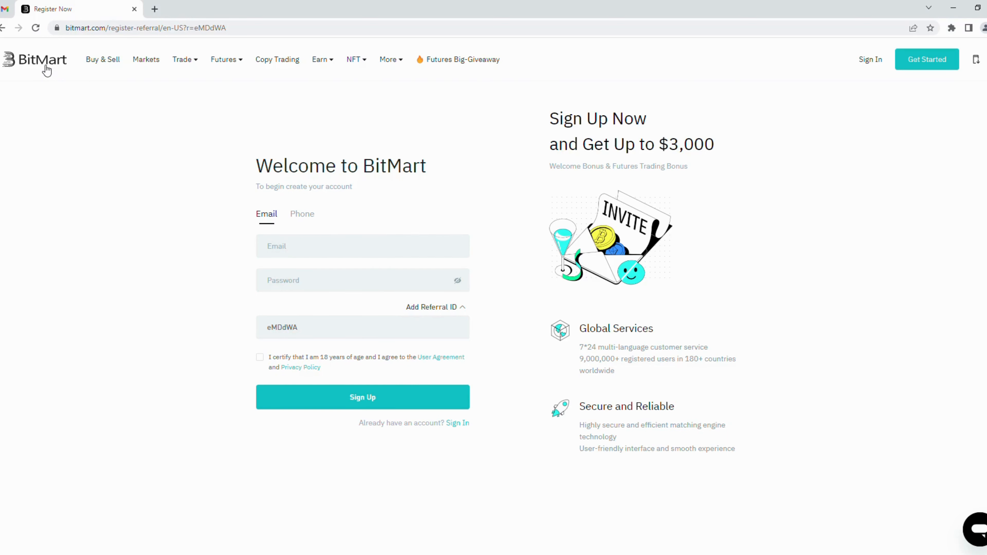
mouse_move(554, 125)
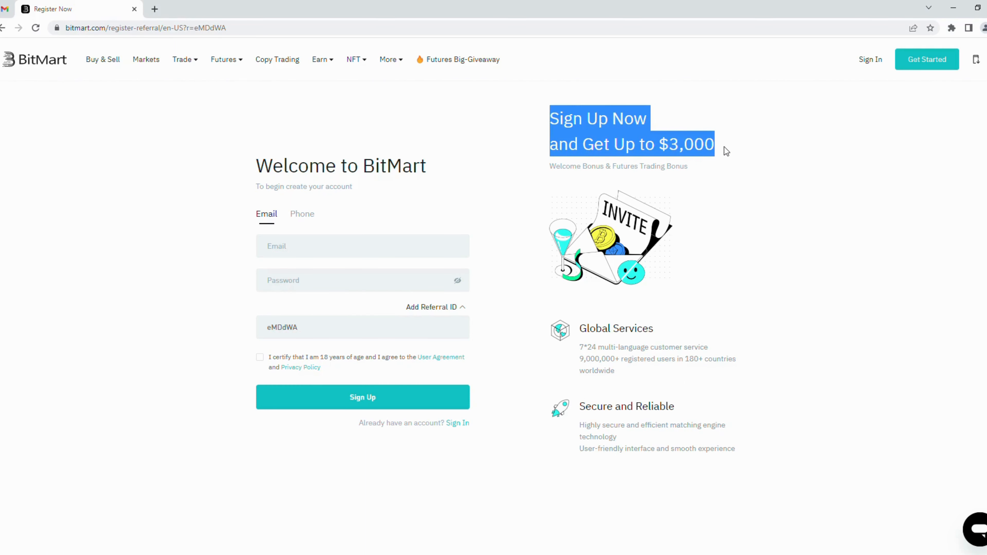
- Switch the referral sign-up form to the Phone registration option
left_click(724, 151)
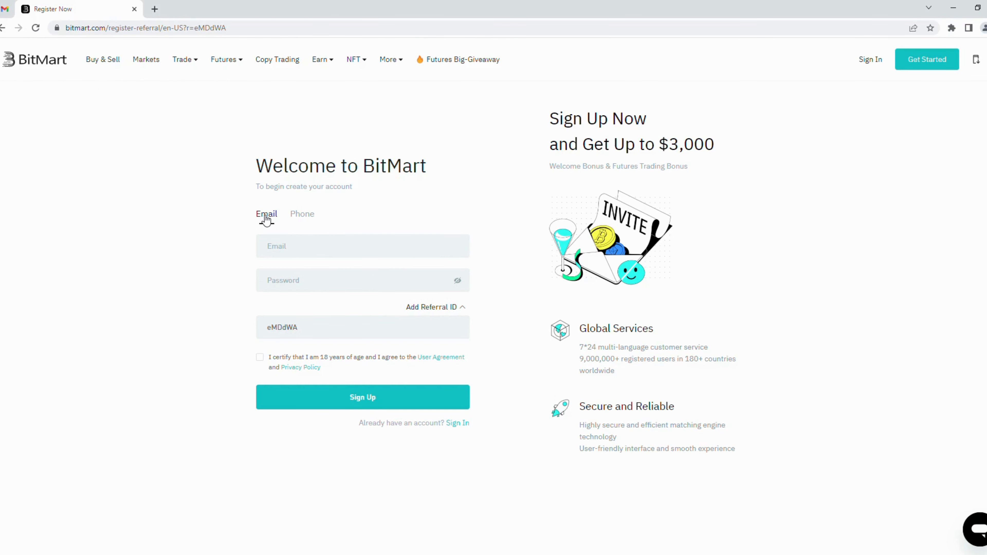
left_click(301, 214)
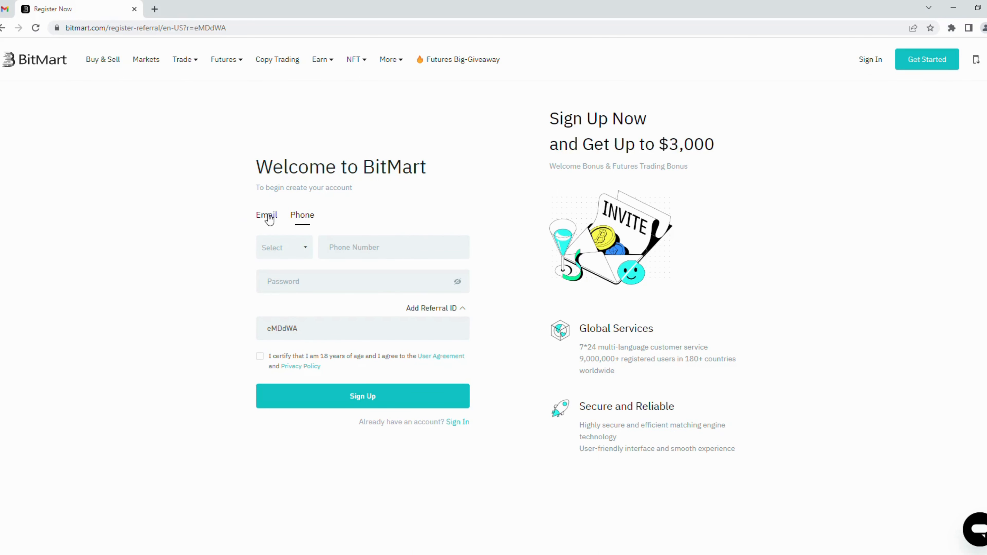
- Return to email sign-up and enter the Gmail address and account password
left_click(265, 215)
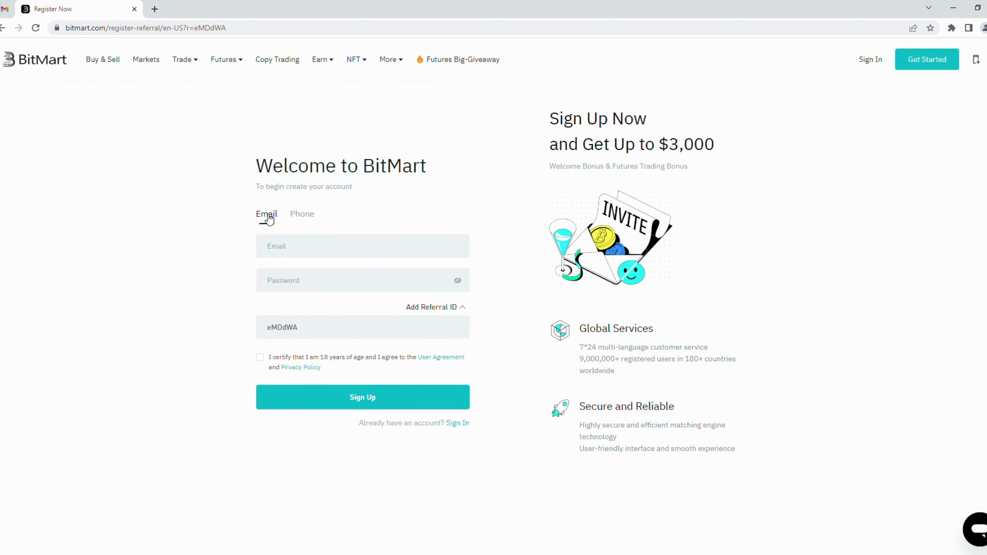
left_click(362, 246)
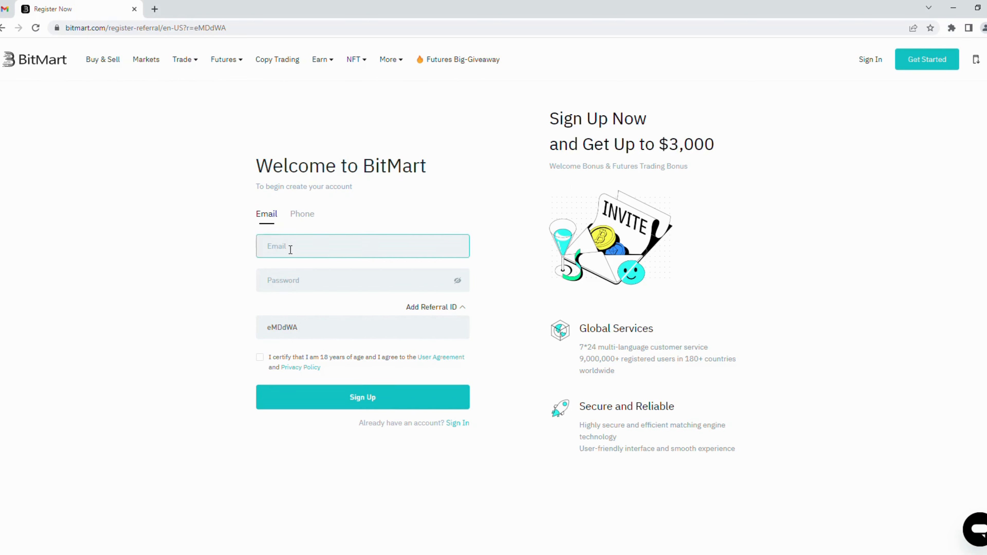
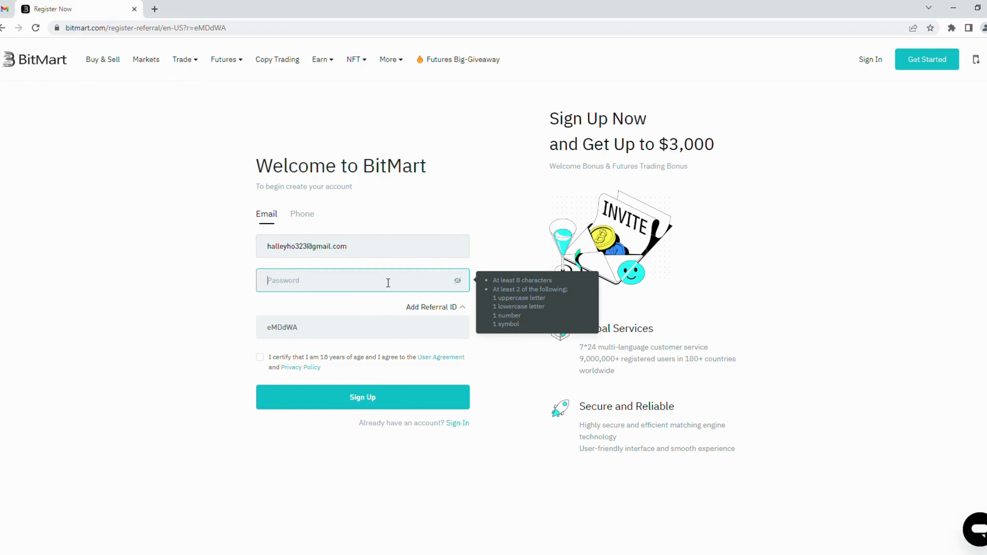
type("•")
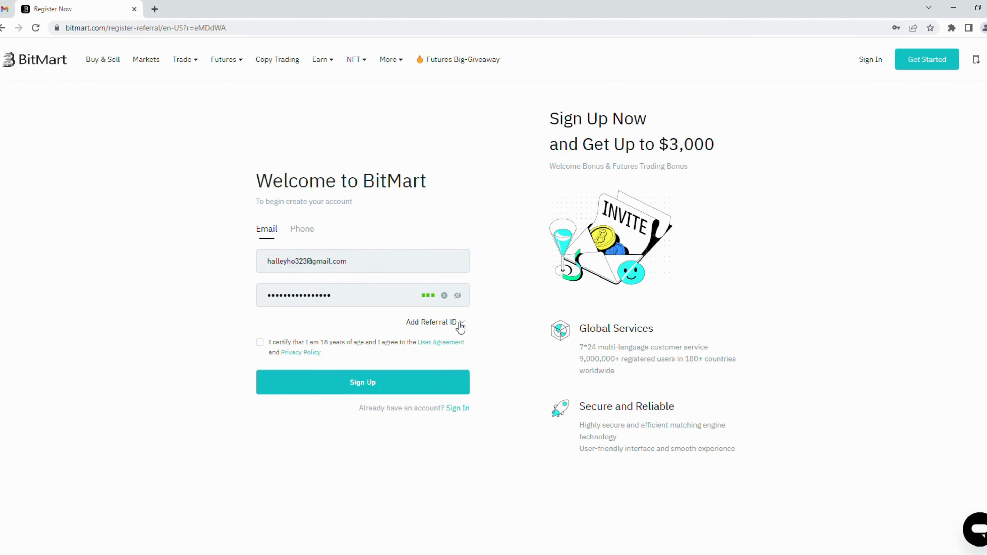
left_click(431, 322)
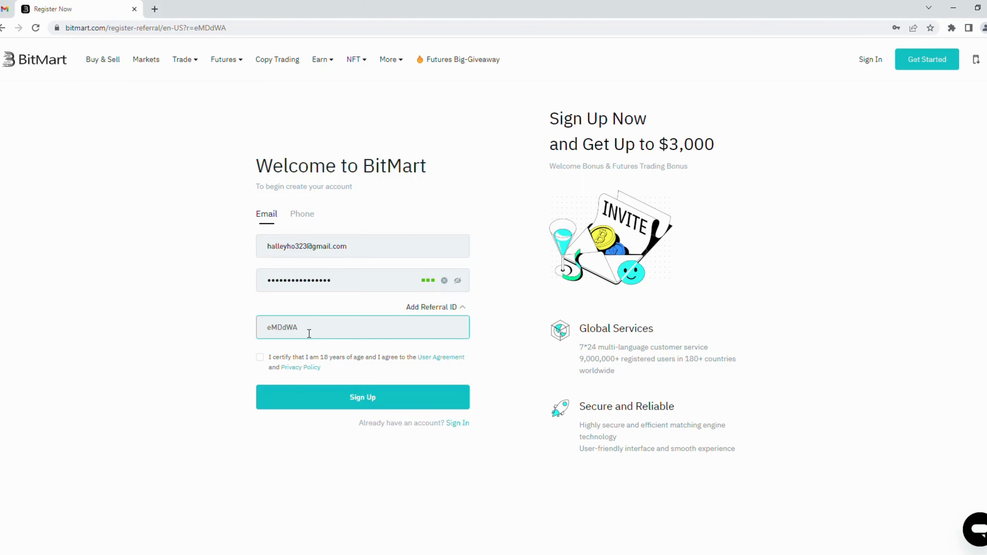
left_click(259, 357)
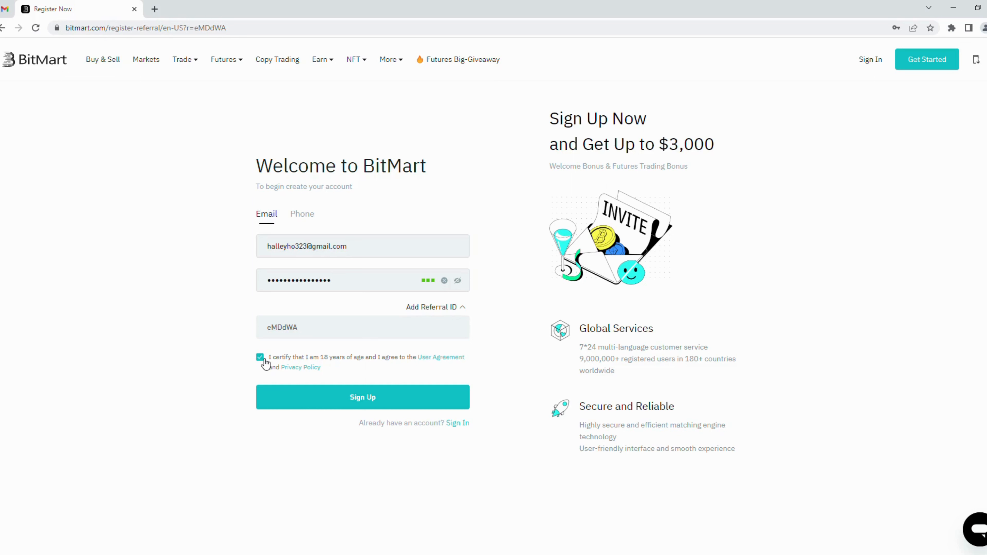
mouse_move(368, 407)
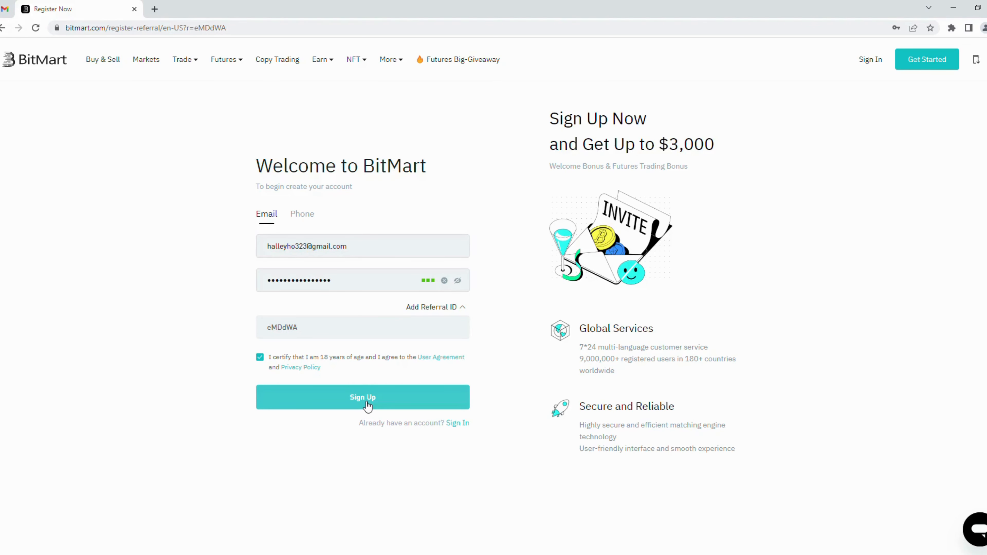
left_click(363, 397)
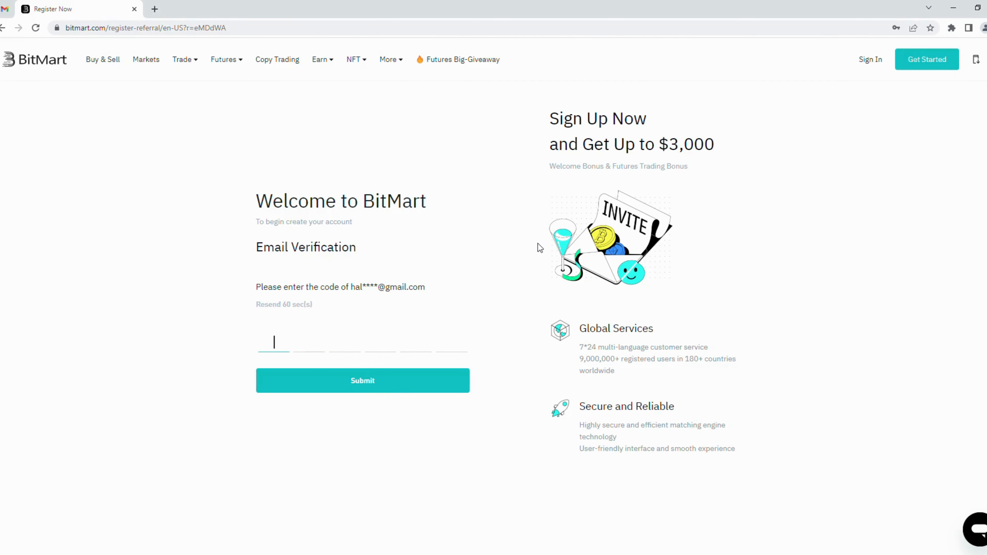
mouse_move(514, 246)
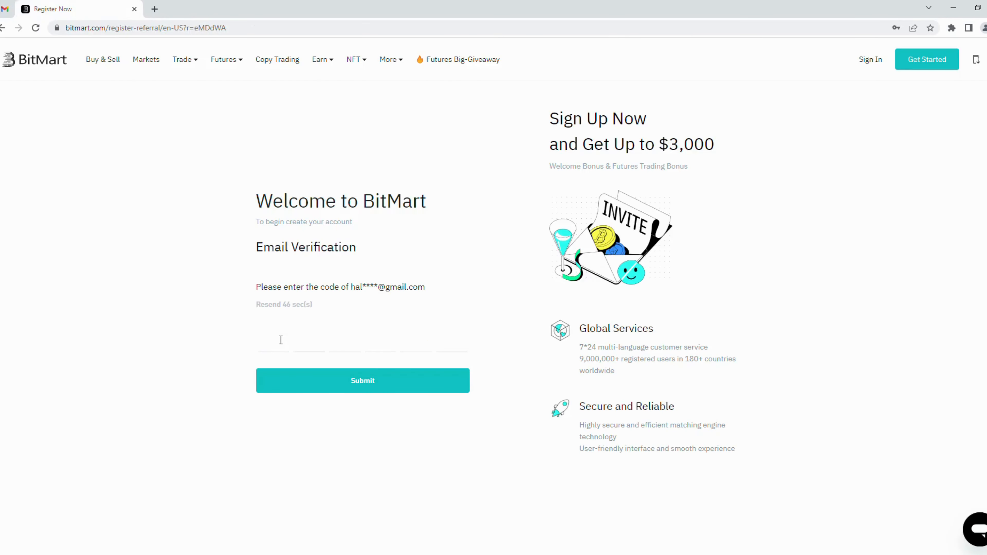
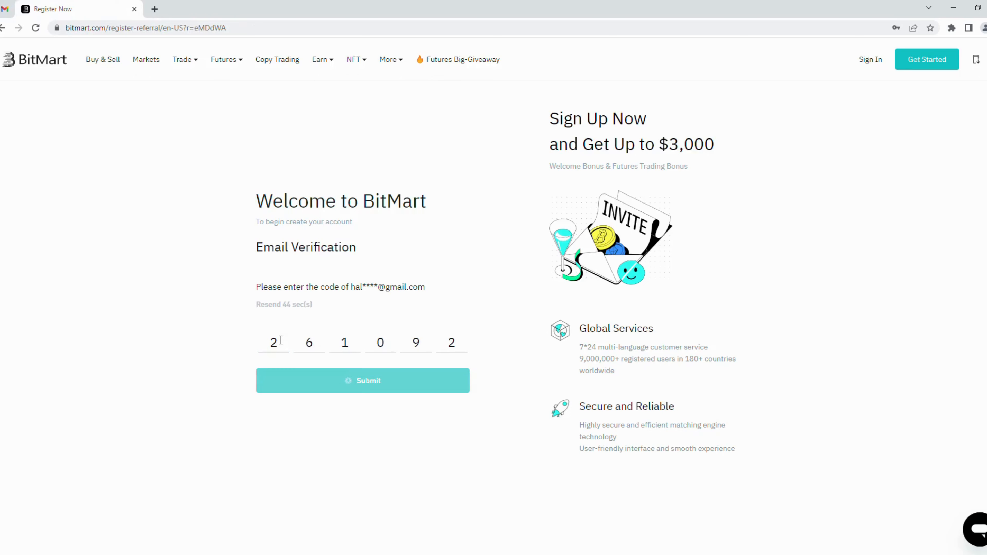
left_click(362, 380)
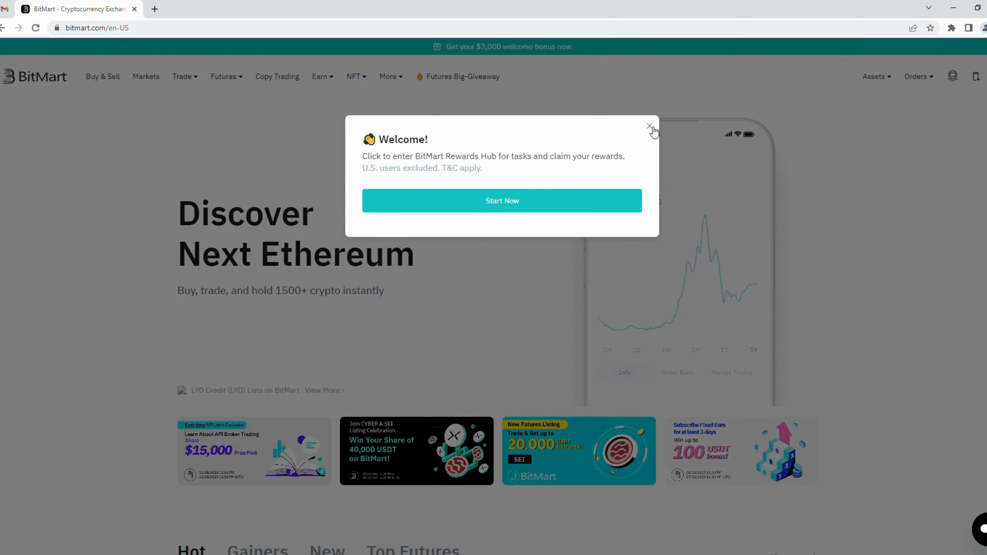
- Dismiss the welcome rewards pop-up and go to Identity Verification from the profile menu
left_click(648, 126)
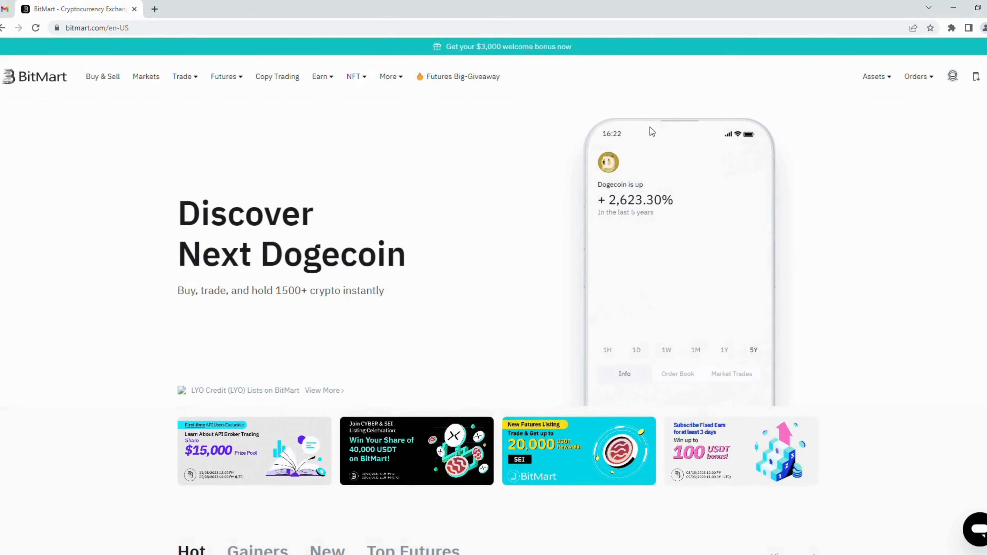
left_click(916, 76)
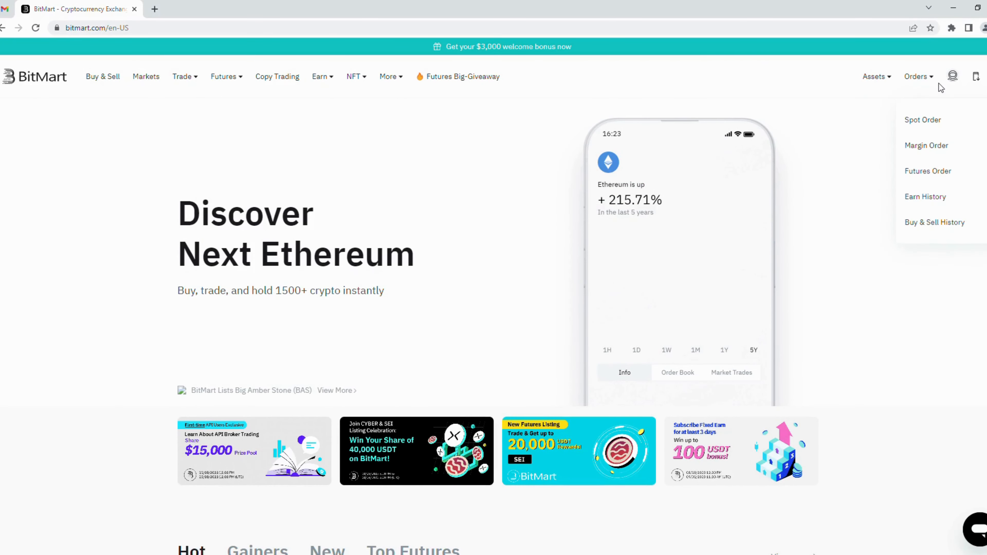
left_click(951, 76)
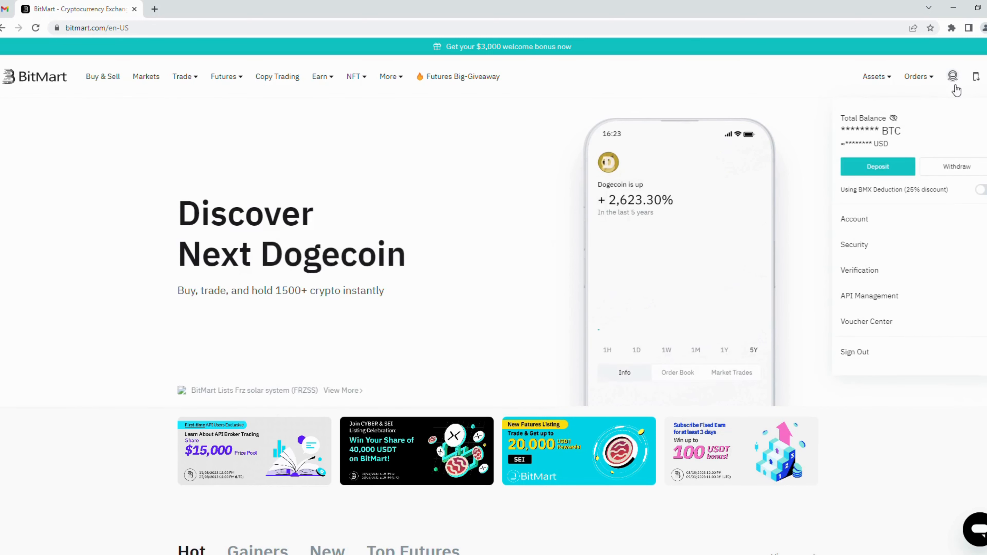
mouse_move(867, 249)
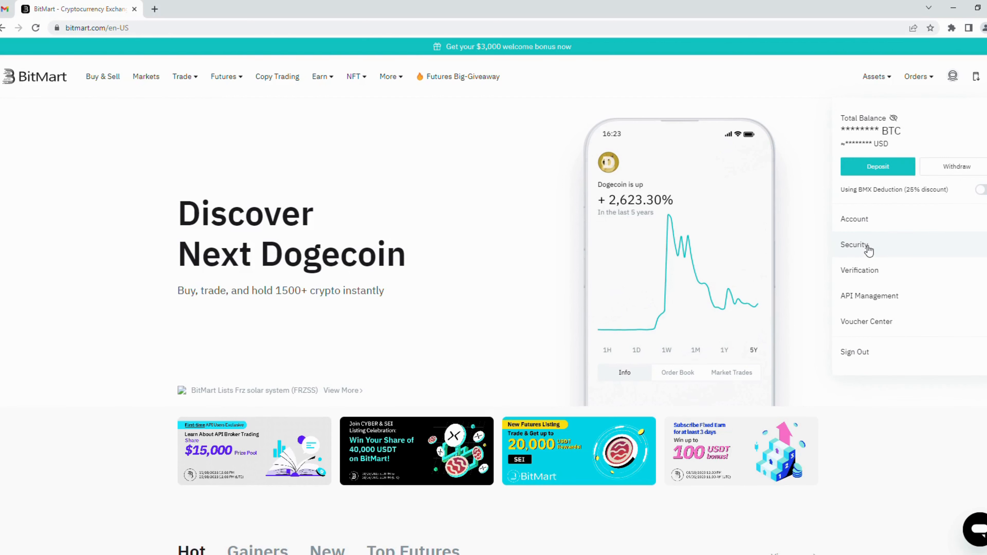
mouse_move(868, 269)
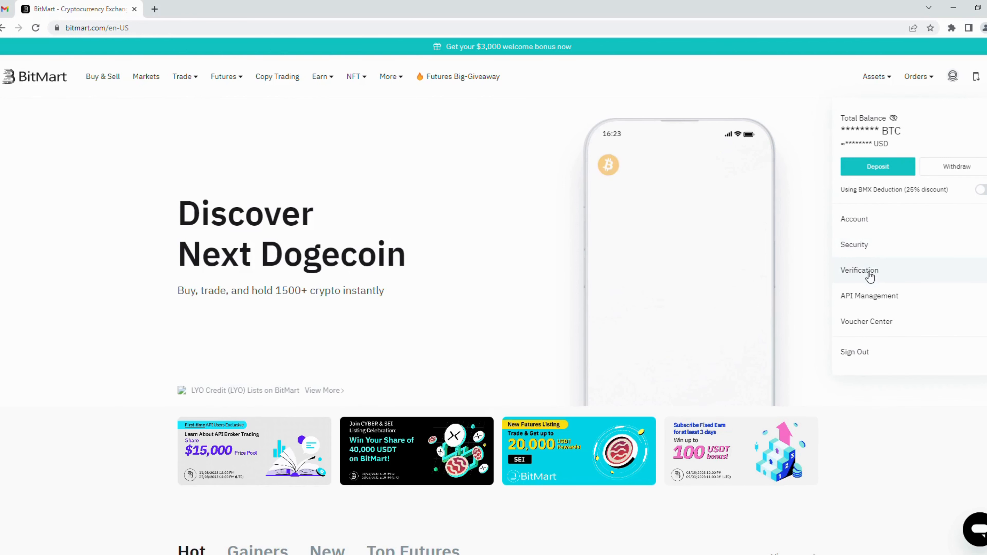
left_click(858, 270)
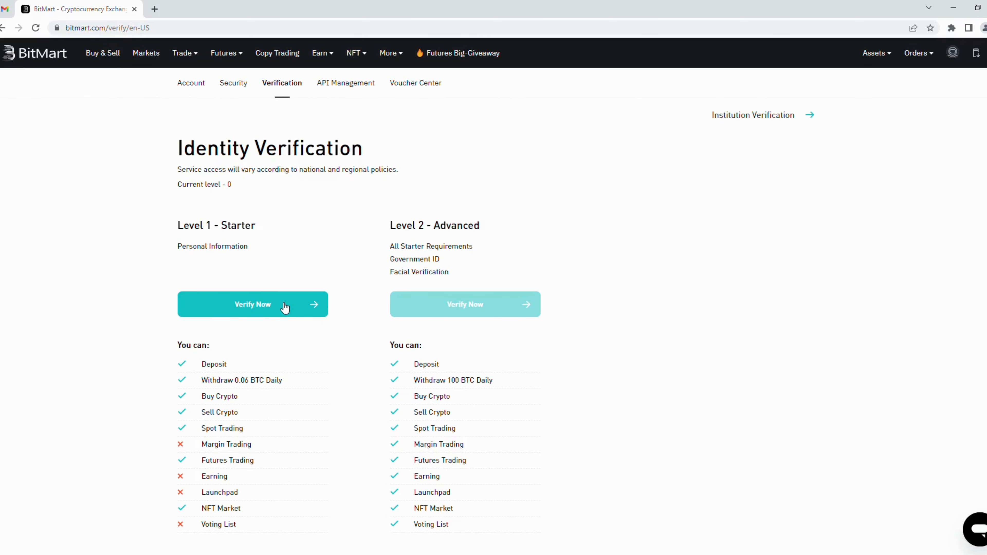
left_click(252, 303)
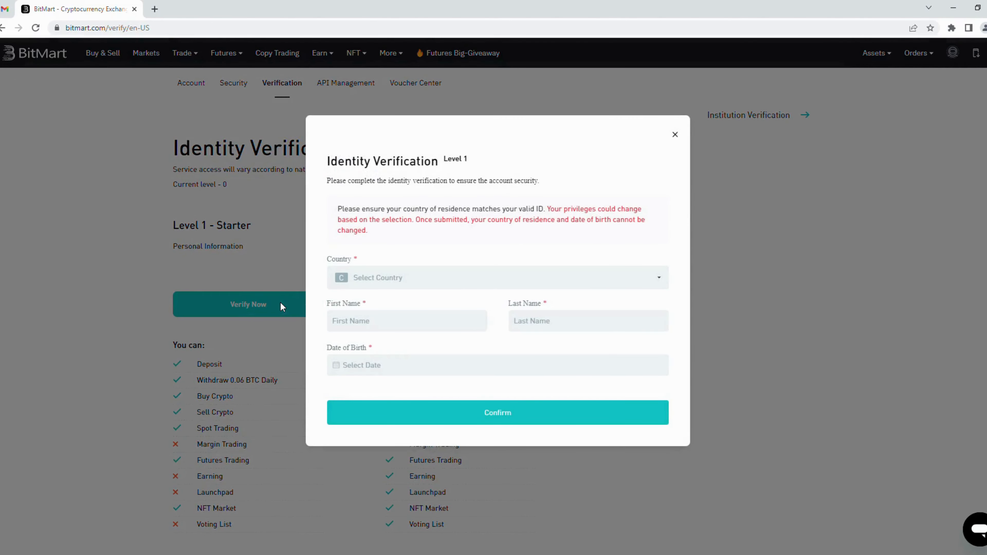
mouse_move(416, 277)
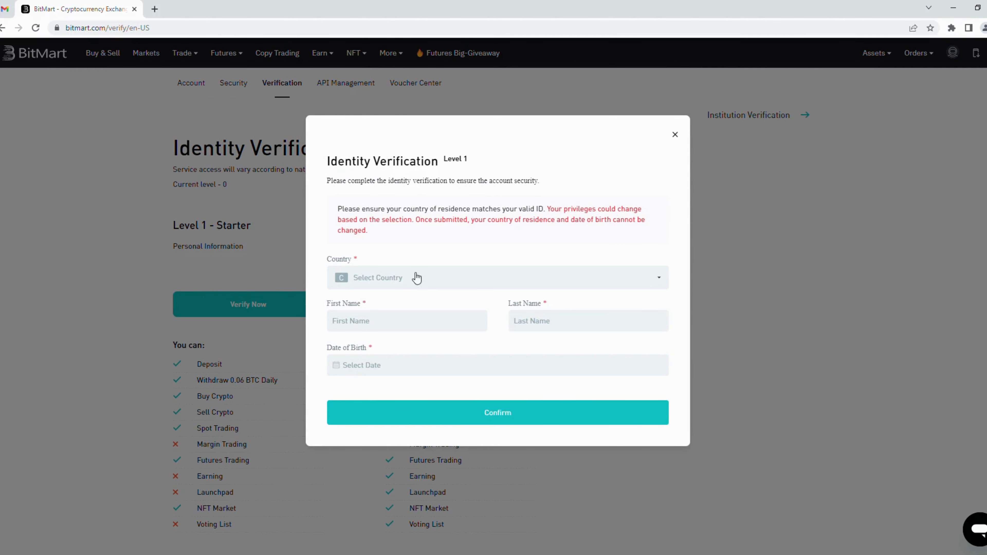
type("uni")
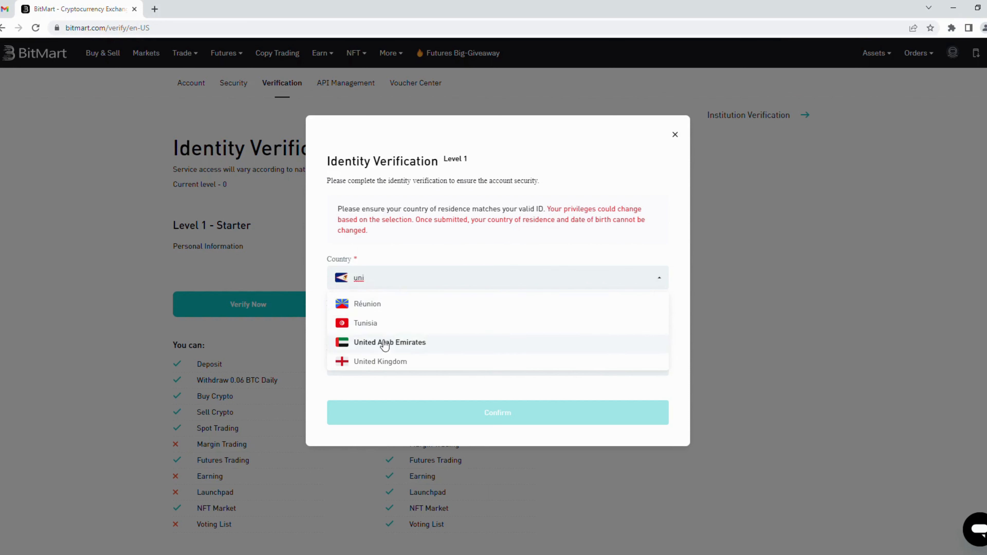
left_click(380, 360)
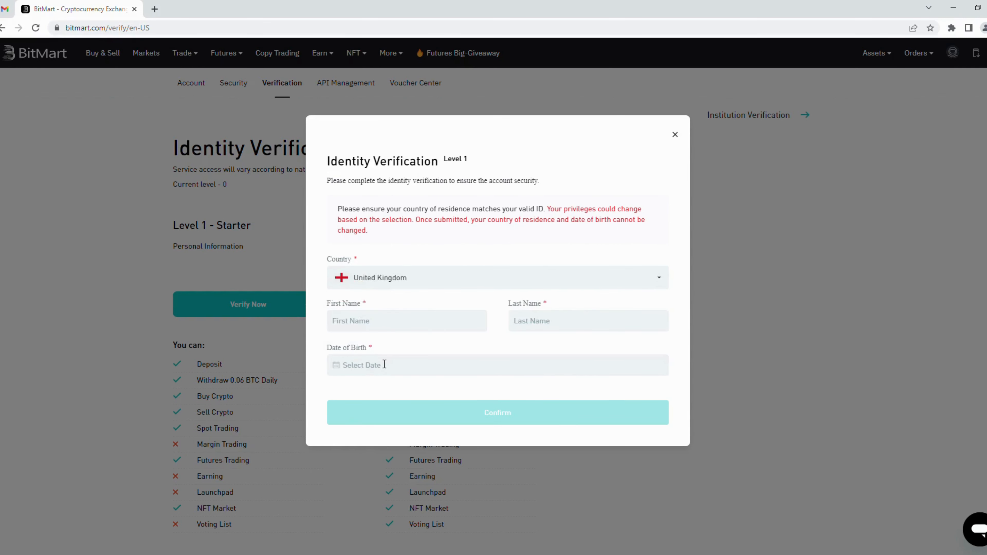
mouse_move(499, 325)
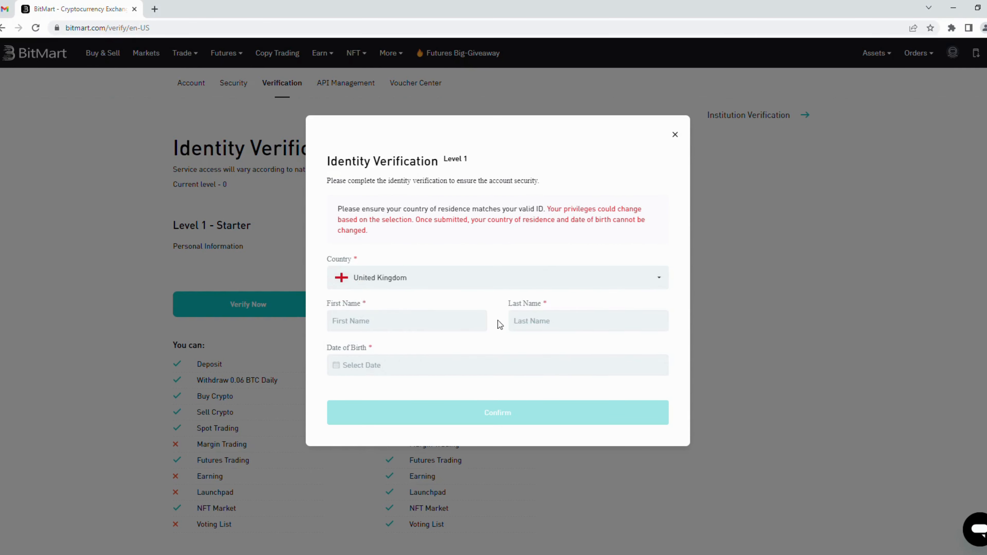
left_click(587, 320)
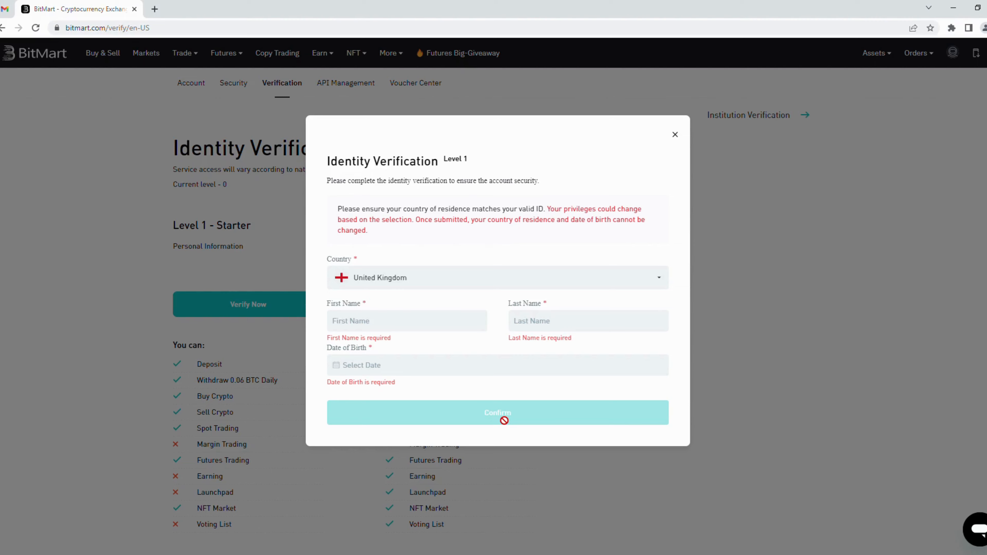
mouse_move(675, 138)
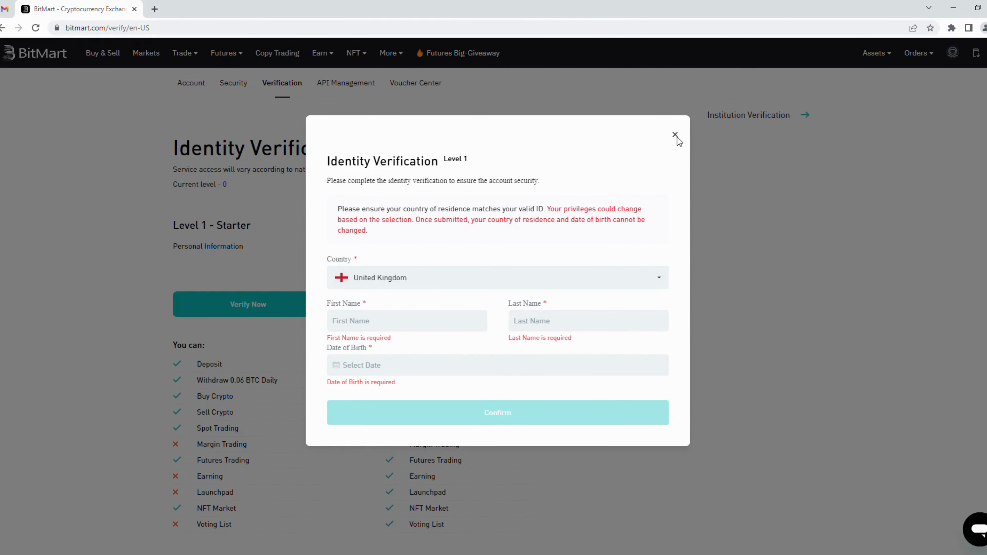
left_click(676, 136)
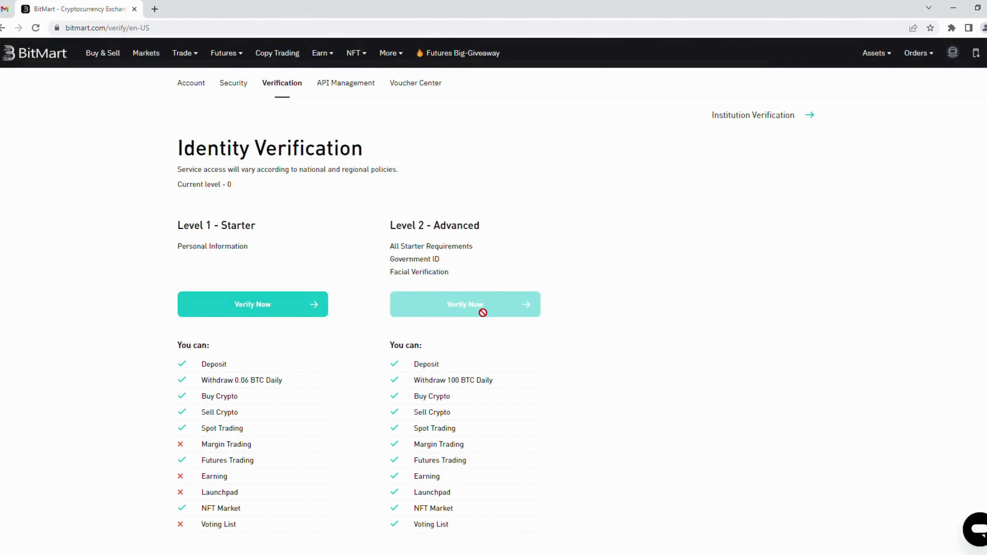
mouse_move(370, 311)
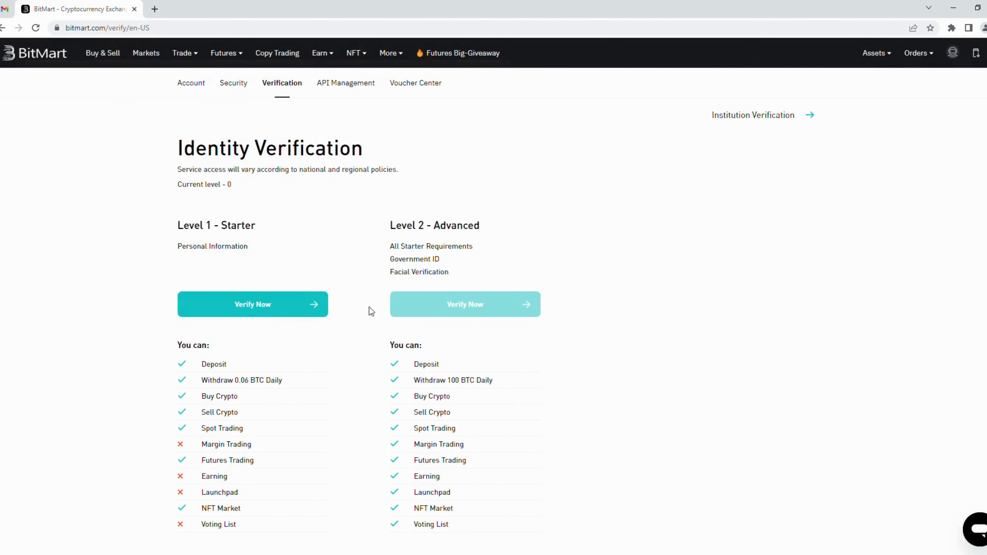
- Go to the Security settings page from the profile menu
left_click(953, 53)
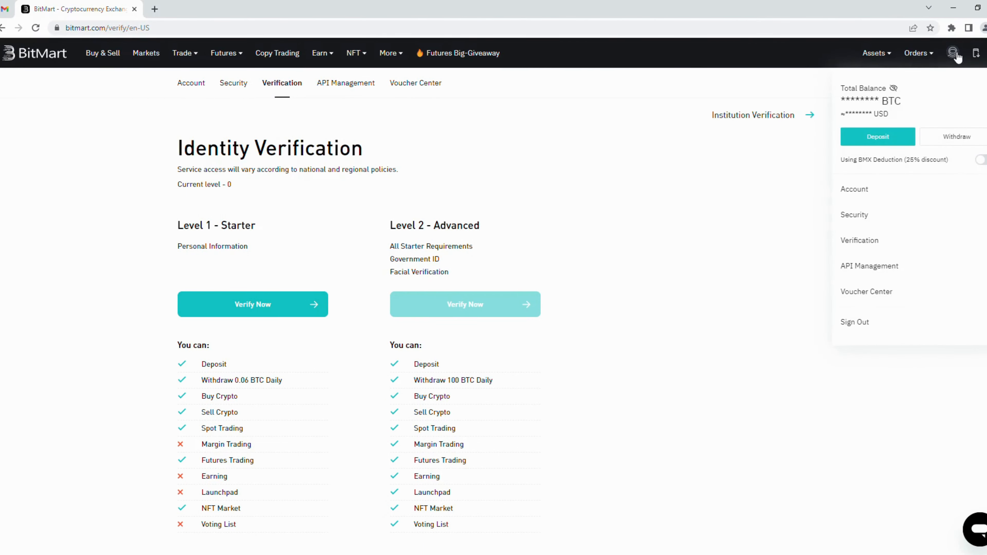
mouse_move(875, 215)
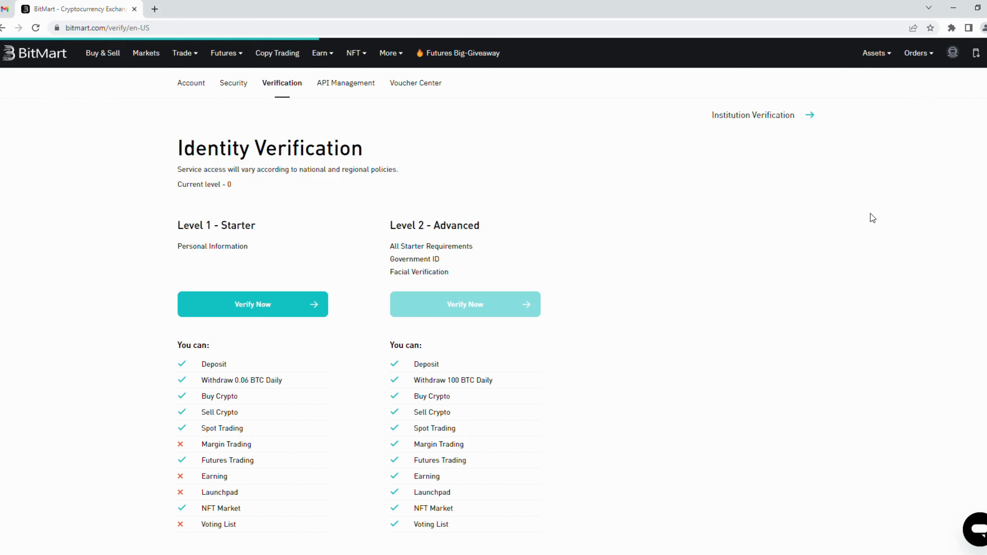
left_click(233, 82)
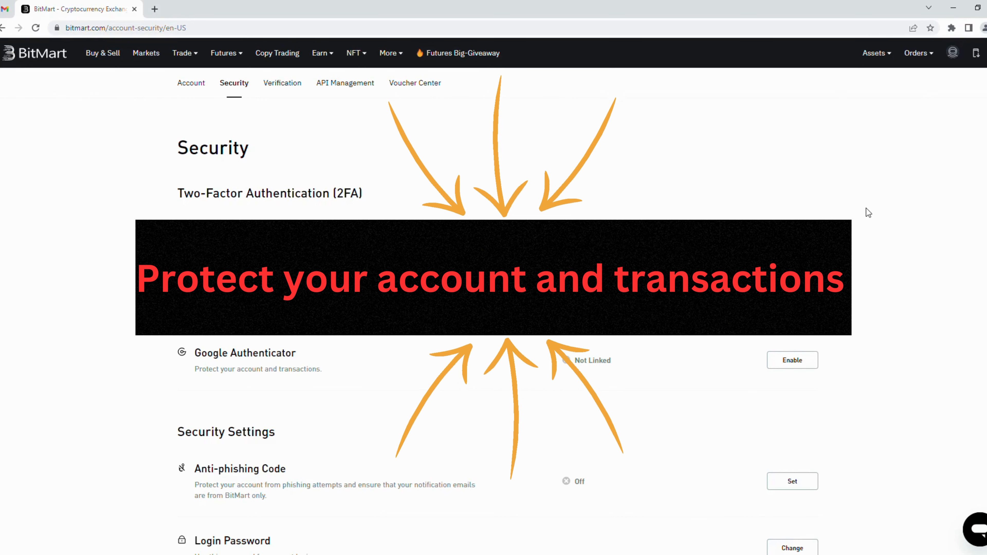
- Return to the BitMart home page via the logo and reach the closing screen
left_click(35, 53)
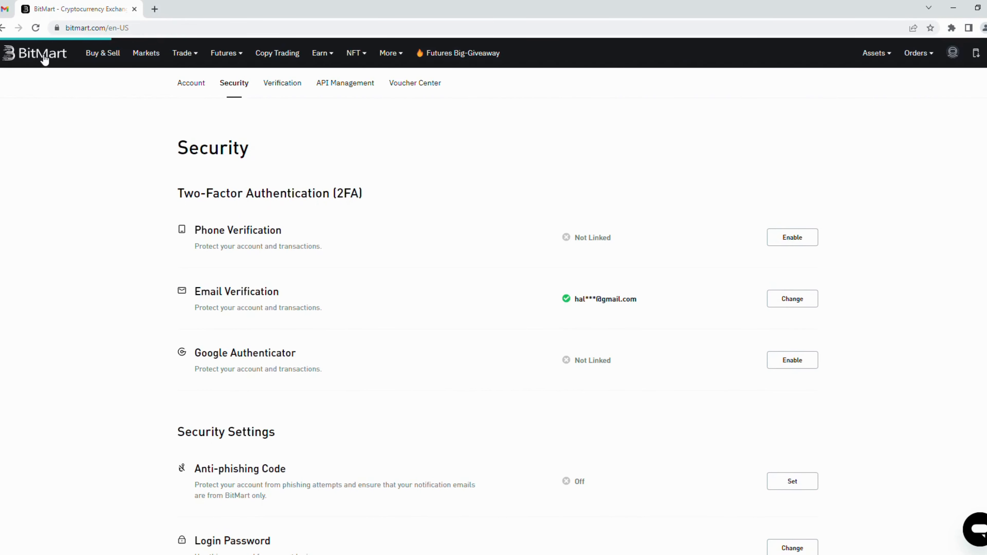
left_click(35, 53)
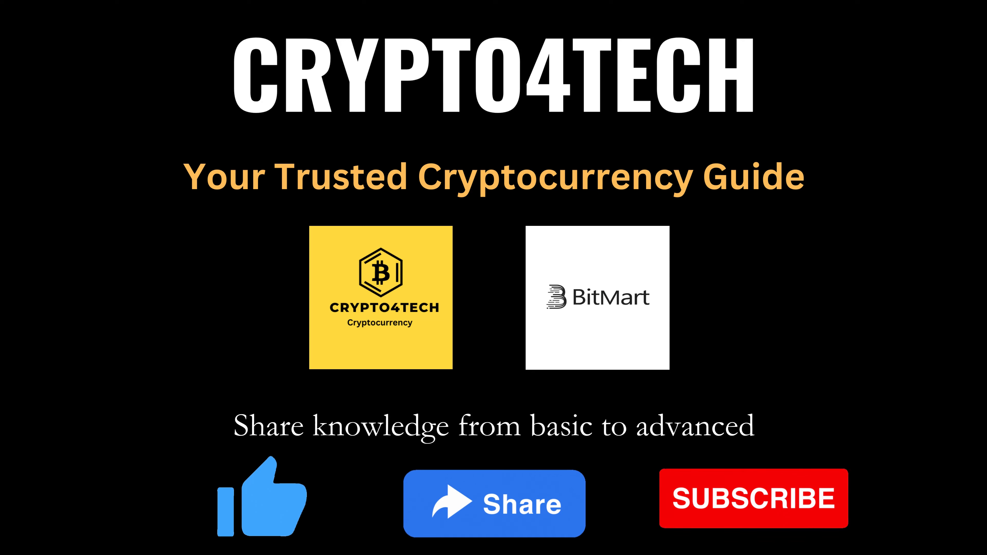
left_click(261, 500)
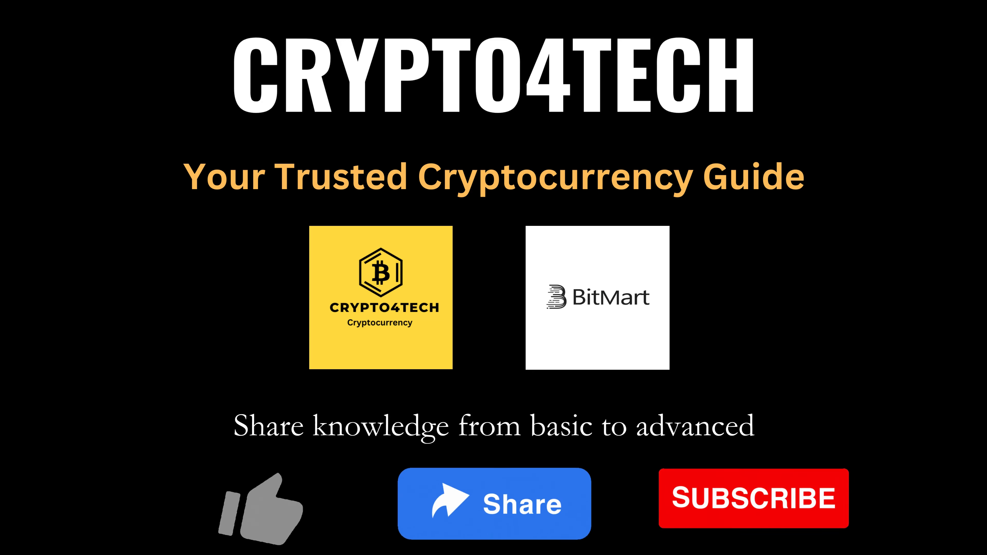